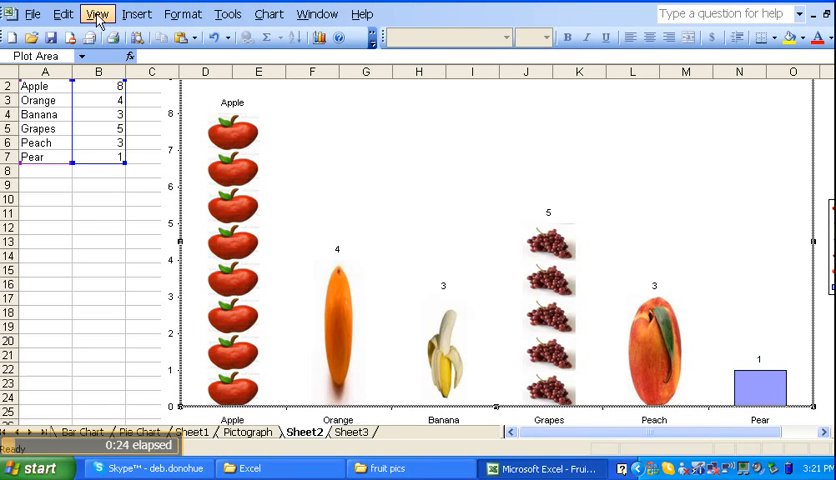
Turn on the Drawing toolbar from the View > Toolbars menu.
{"action": "left_click", "coordinate": [98, 15]}
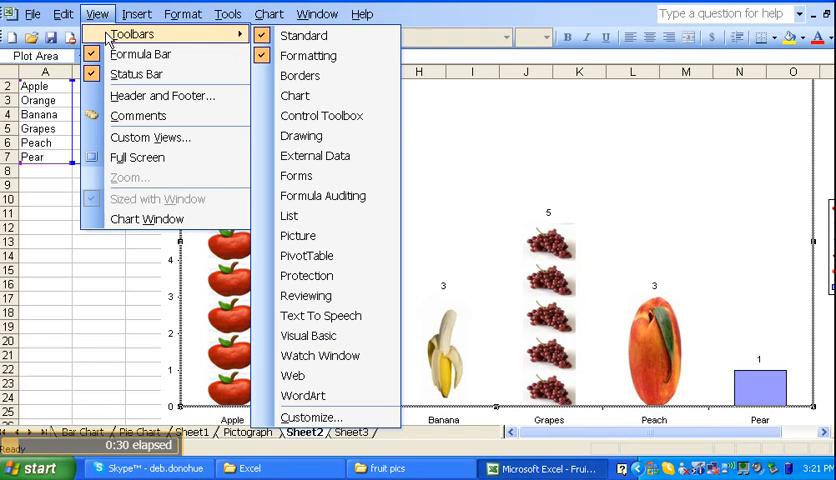
{"action": "mouse_move", "coordinate": [300, 75]}
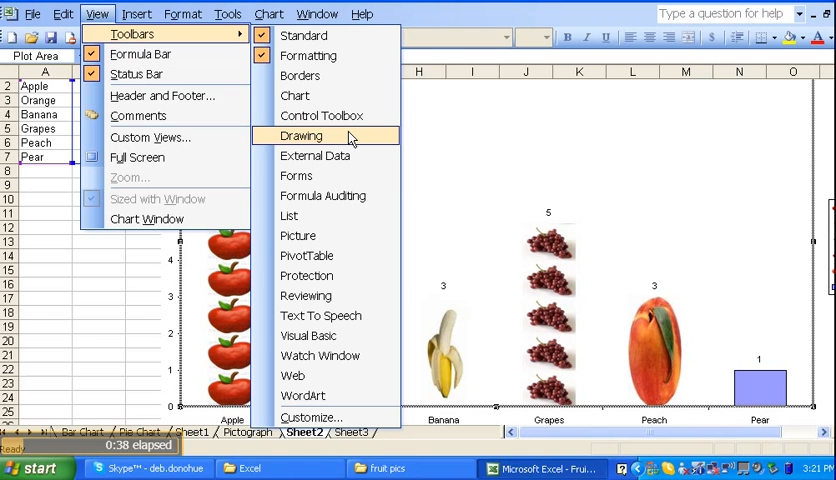
{"action": "left_click", "coordinate": [301, 135]}
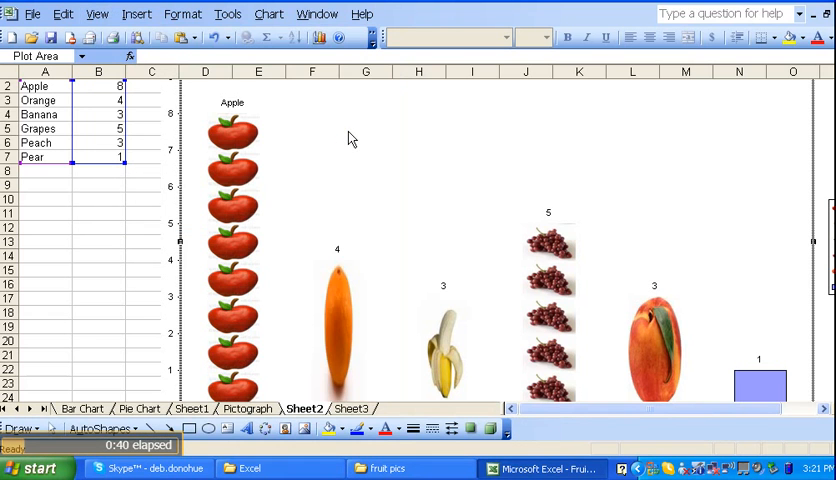
{"action": "left_click", "coordinate": [101, 14]}
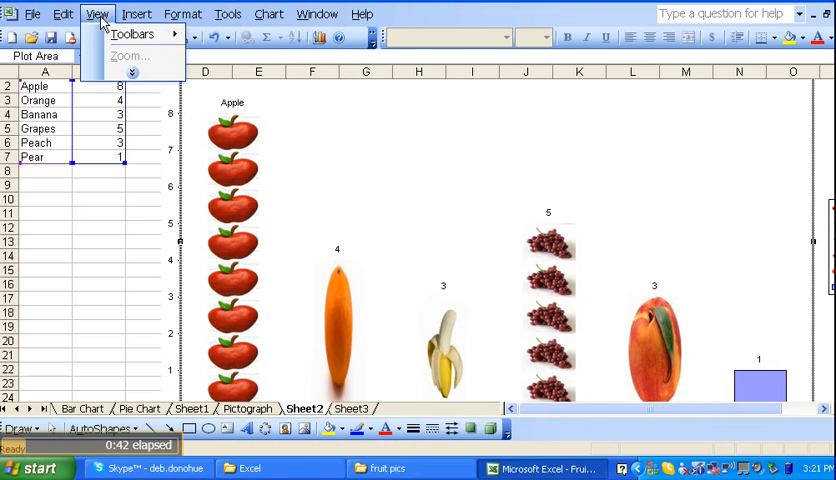
{"action": "left_click", "coordinate": [139, 37]}
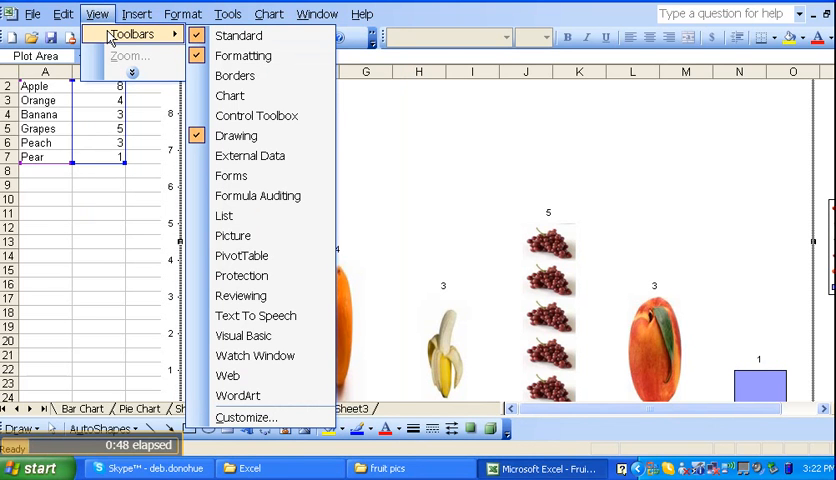
{"action": "mouse_move", "coordinate": [342, 110]}
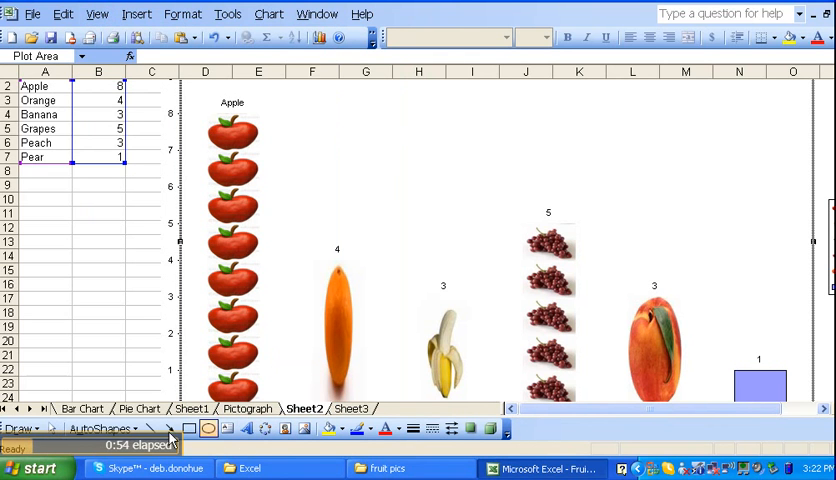
{"action": "mouse_move", "coordinate": [210, 428]}
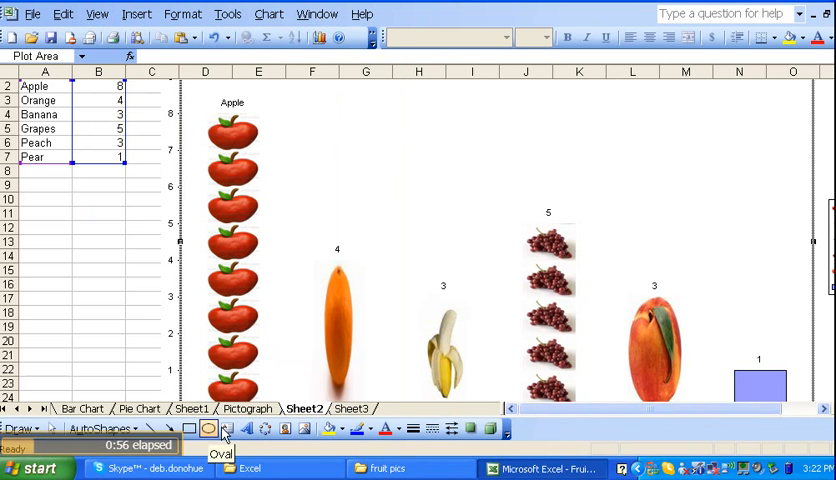
{"action": "mouse_move", "coordinate": [246, 428]}
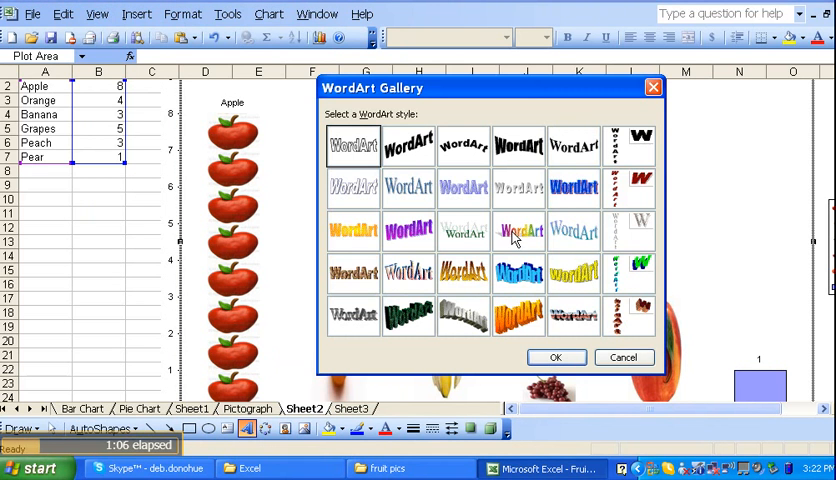
{"action": "mouse_move", "coordinate": [518, 237]}
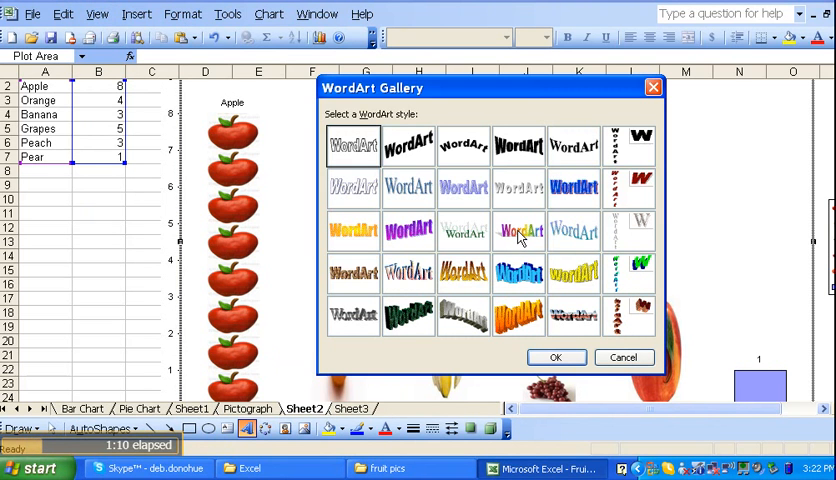
Pick the rainbow arched WordArt style from the gallery.
{"action": "left_click", "coordinate": [517, 231]}
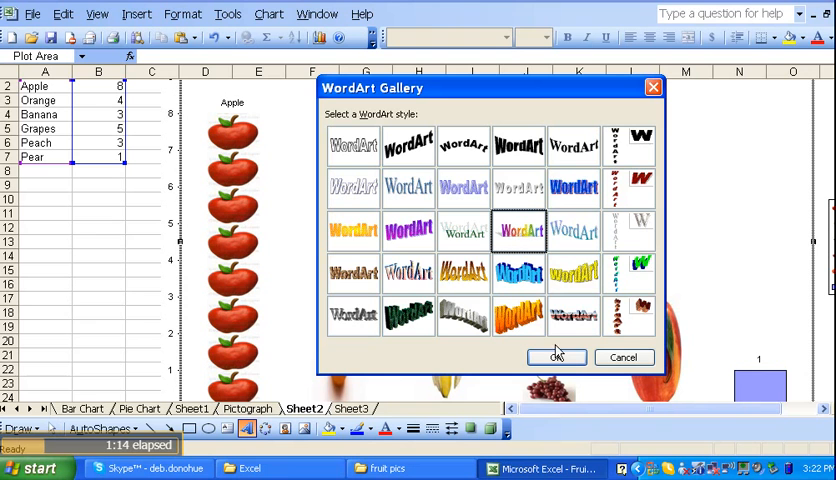
{"action": "left_click", "coordinate": [556, 356]}
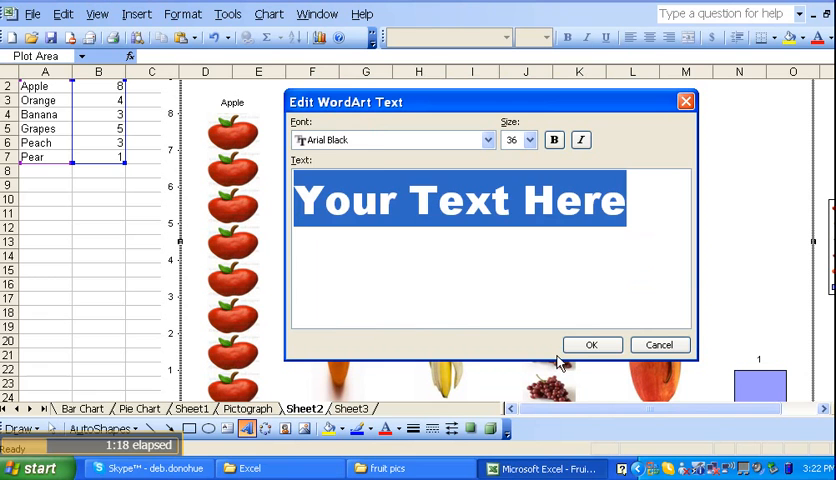
Enter 'My Favorite Fruit' as the WordArt text and confirm it.
{"action": "type", "text": "My"}
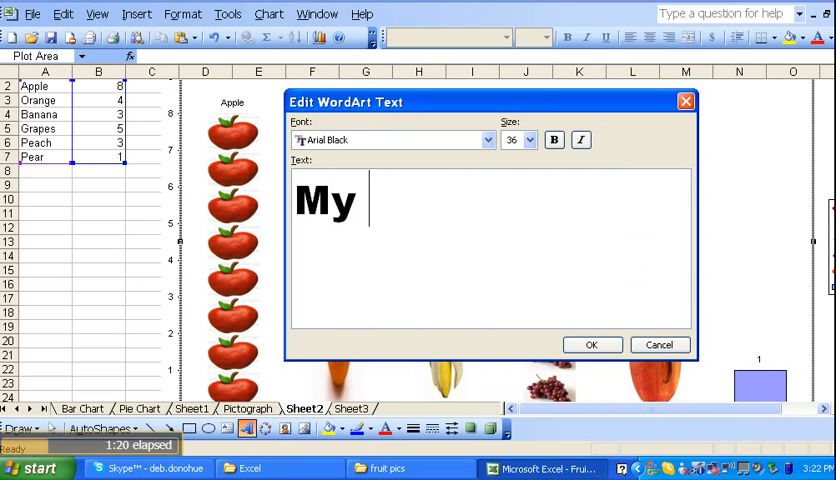
{"action": "type", "text": "Favo"}
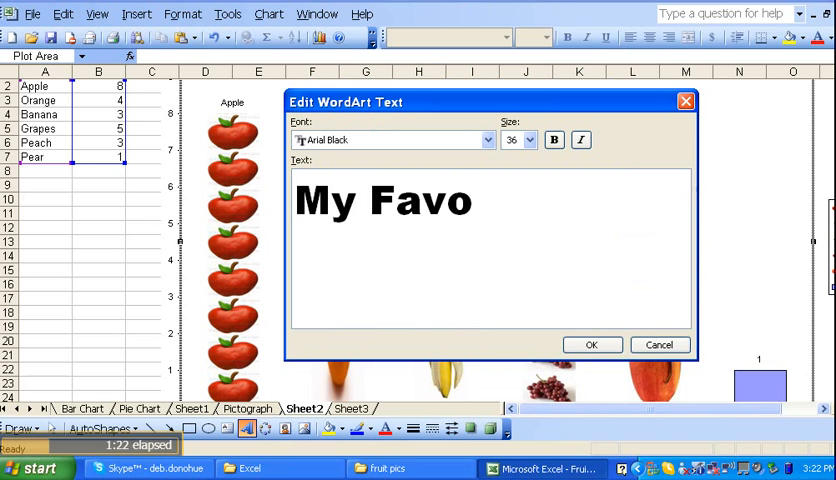
{"action": "type", "text": "rite Fr"}
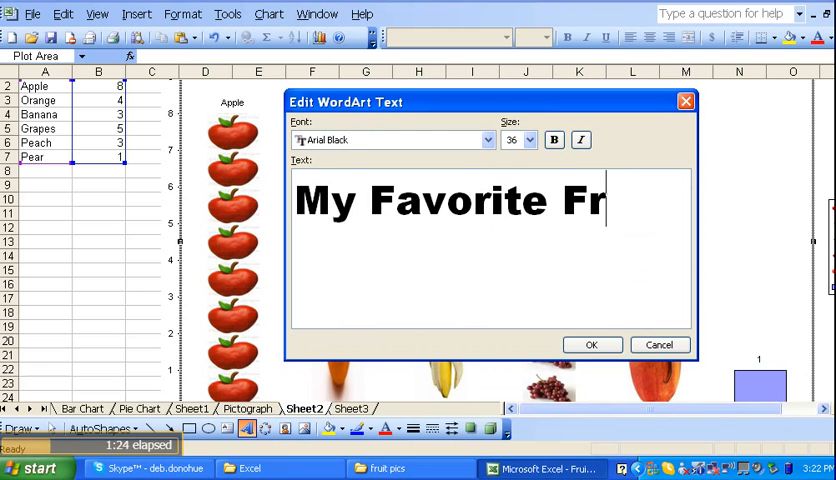
{"action": "type", "text": "uit"}
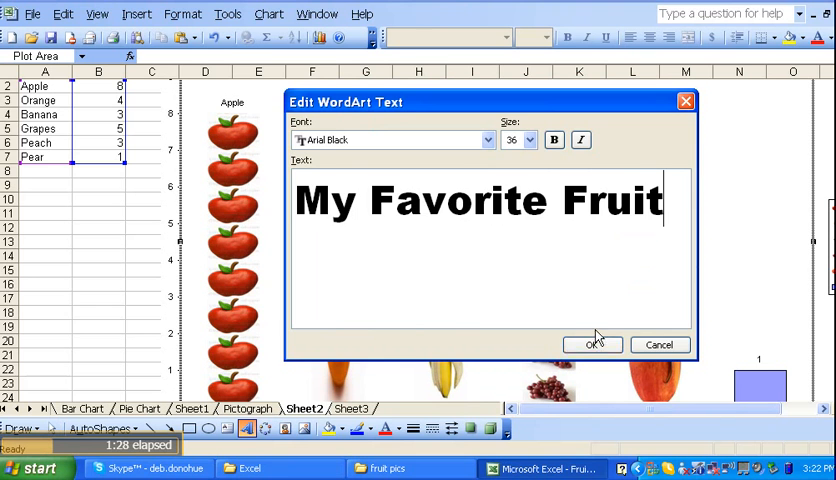
{"action": "left_click", "coordinate": [592, 344]}
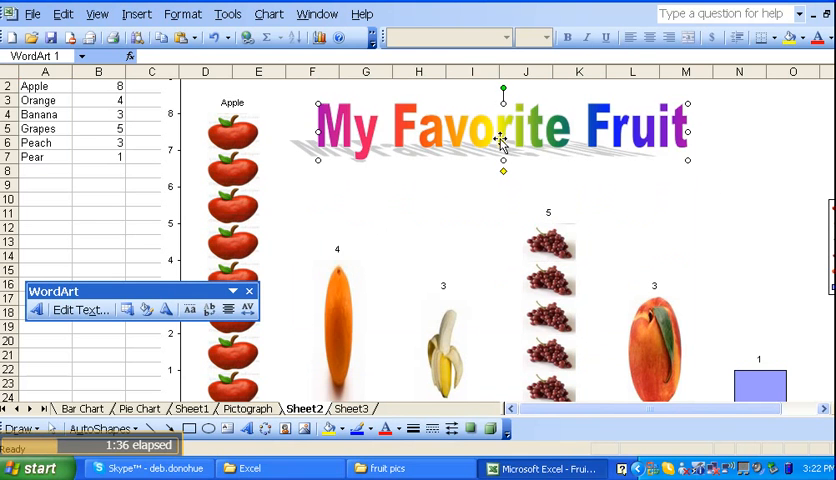
{"action": "mouse_move", "coordinate": [687, 161]}
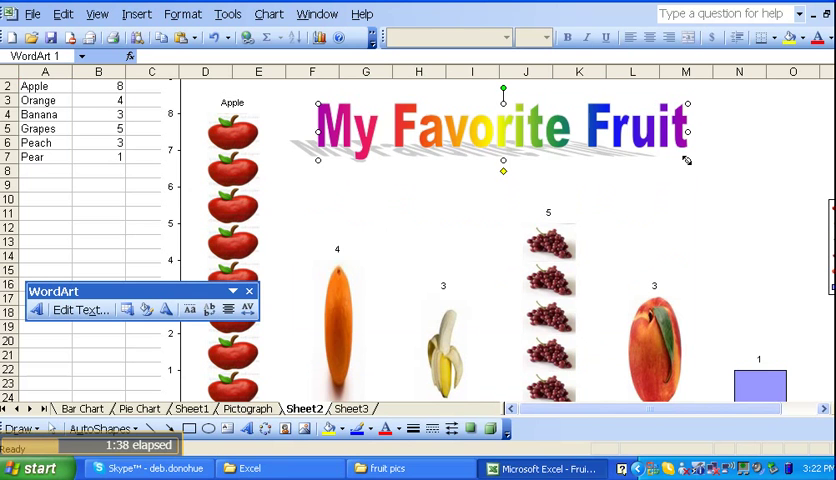
Drag the WordArt's corner handle to stretch 'My Favorite Fruit' wider and taller.
{"action": "left_click_drag", "start_coordinate": [688, 160], "coordinate": [766, 207]}
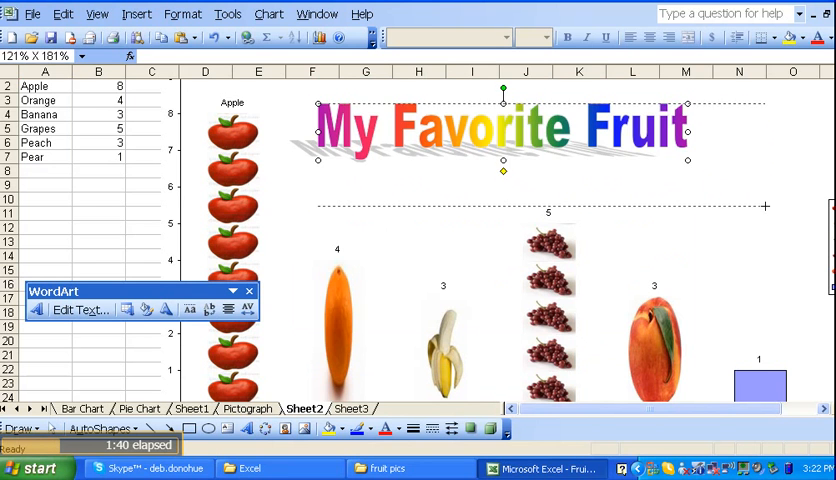